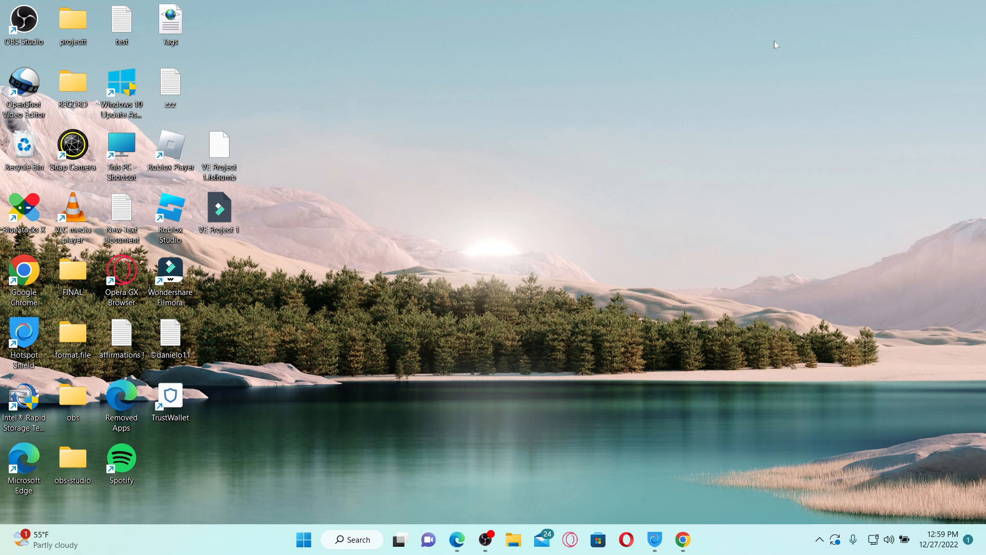
{"action": "mouse_move", "coordinate": [731, 483]}
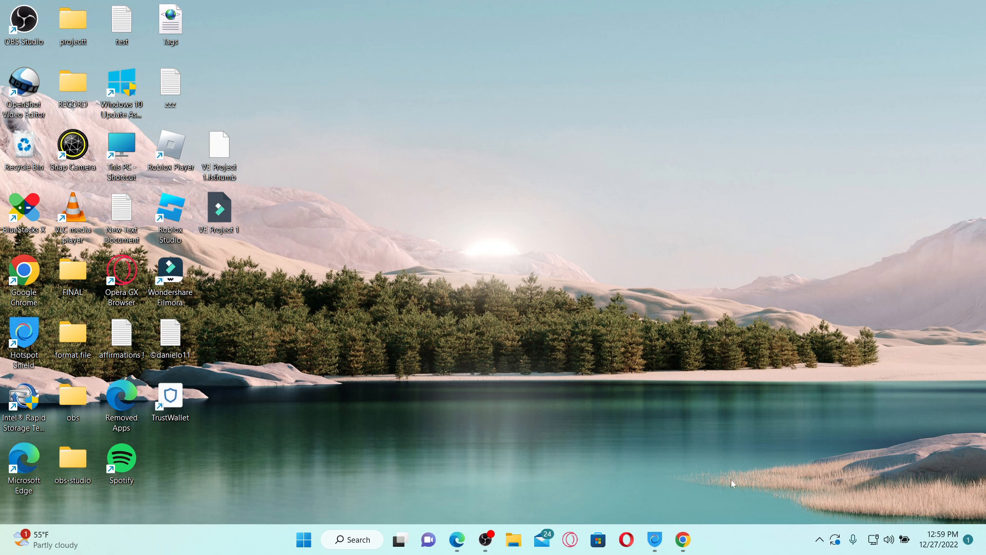
Step: Open the openai.com/blog/chatgpt announcement in Chrome and launch ChatGPT from it
{"action": "left_click", "coordinate": [682, 540]}
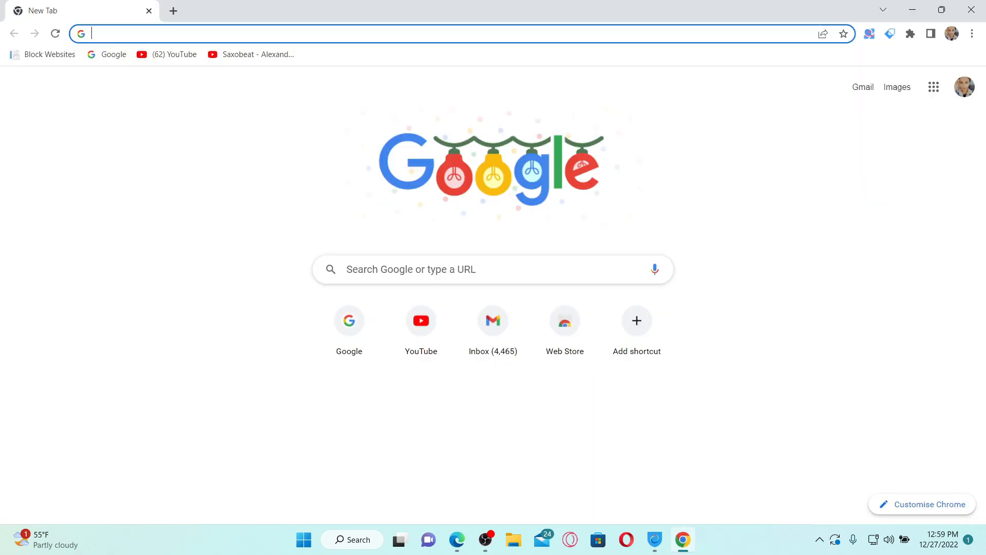
{"action": "type", "text": "openai.com/blog/chatgpt/"}
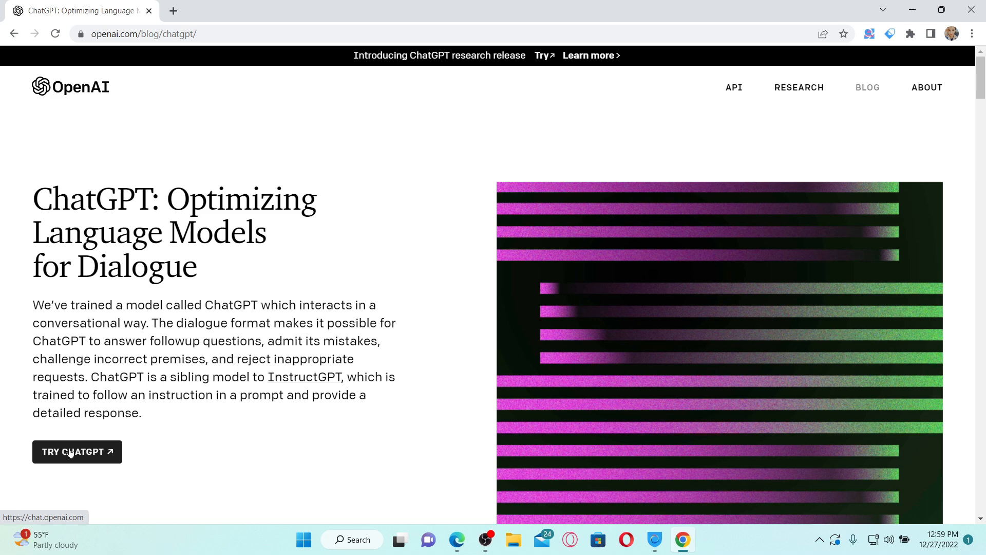
{"action": "left_click", "coordinate": [76, 452]}
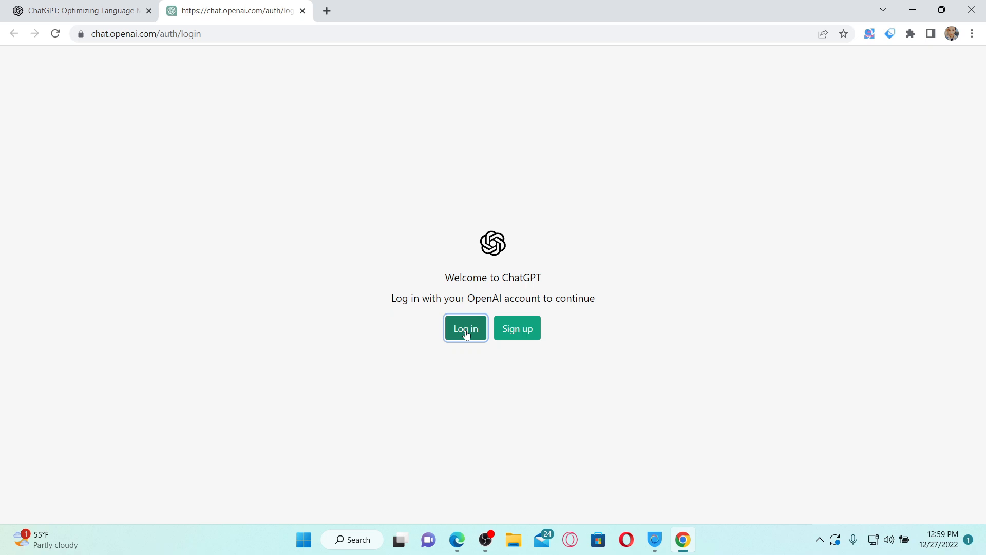
Step: Start Log in, fill the email from the saved account, and begin the not-a-robot check
{"action": "left_click", "coordinate": [465, 328]}
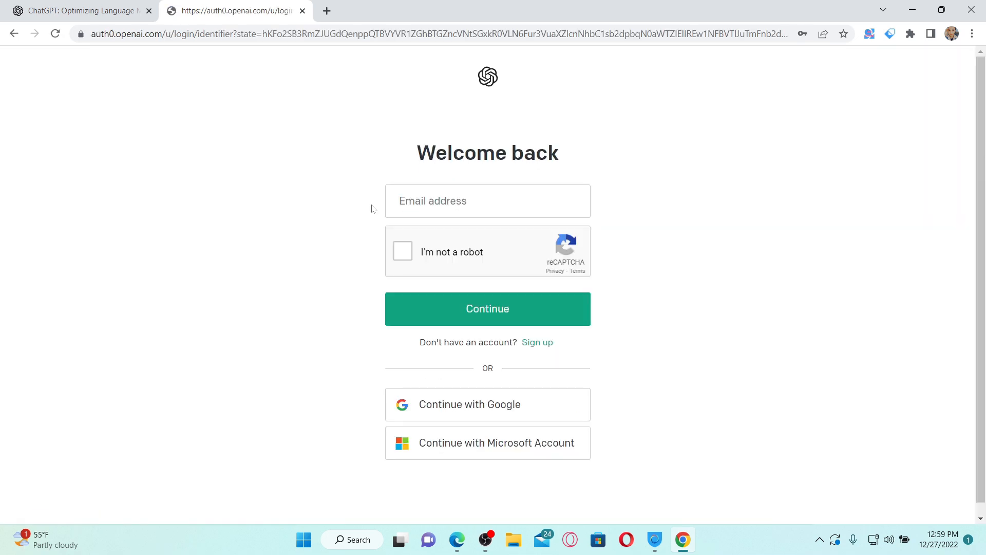
{"action": "mouse_move", "coordinate": [541, 331]}
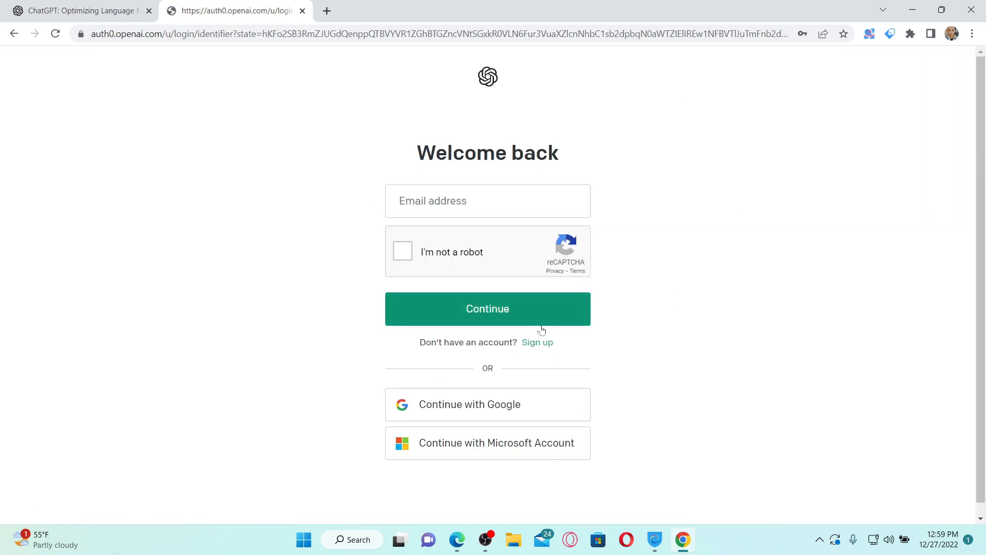
{"action": "left_click", "coordinate": [488, 308]}
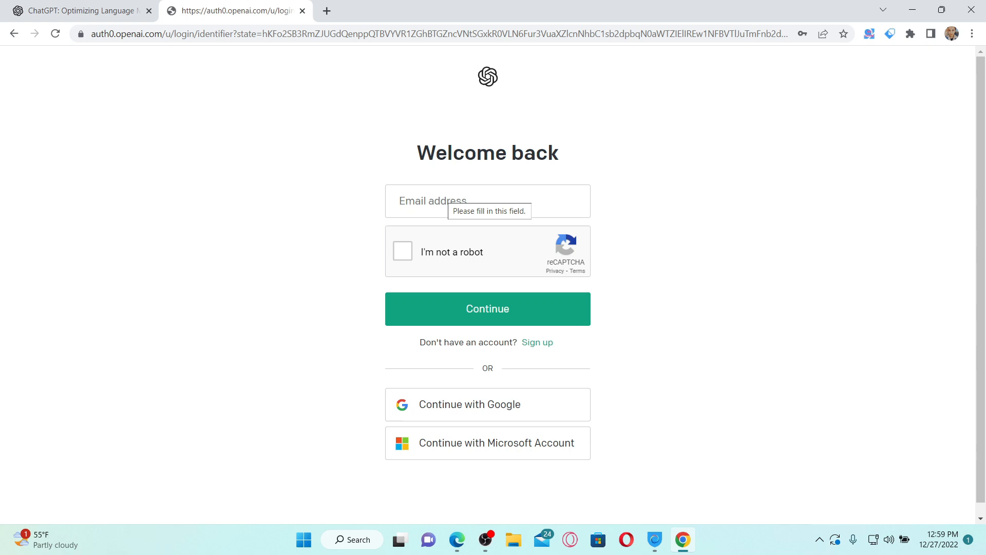
{"action": "left_click", "coordinate": [487, 201]}
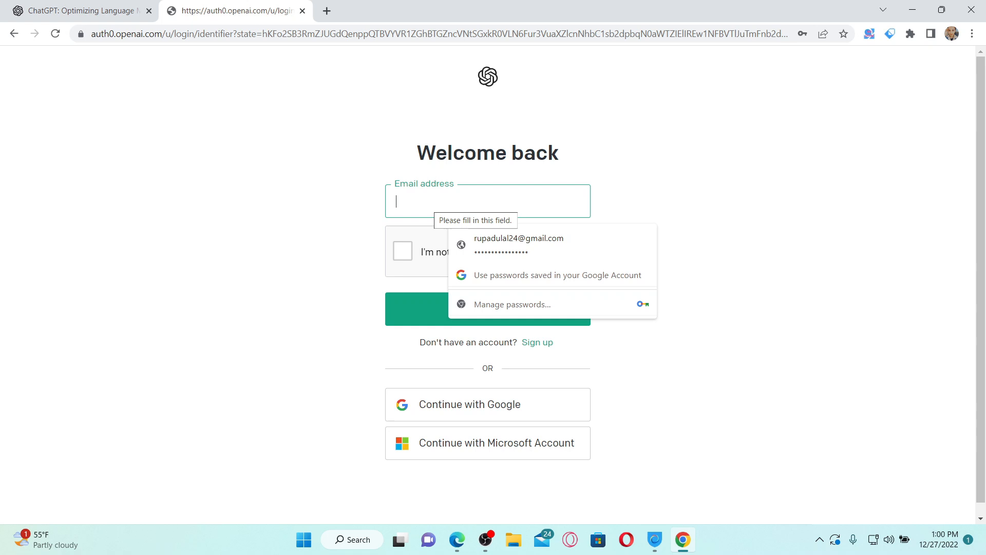
{"action": "left_click", "coordinate": [518, 245]}
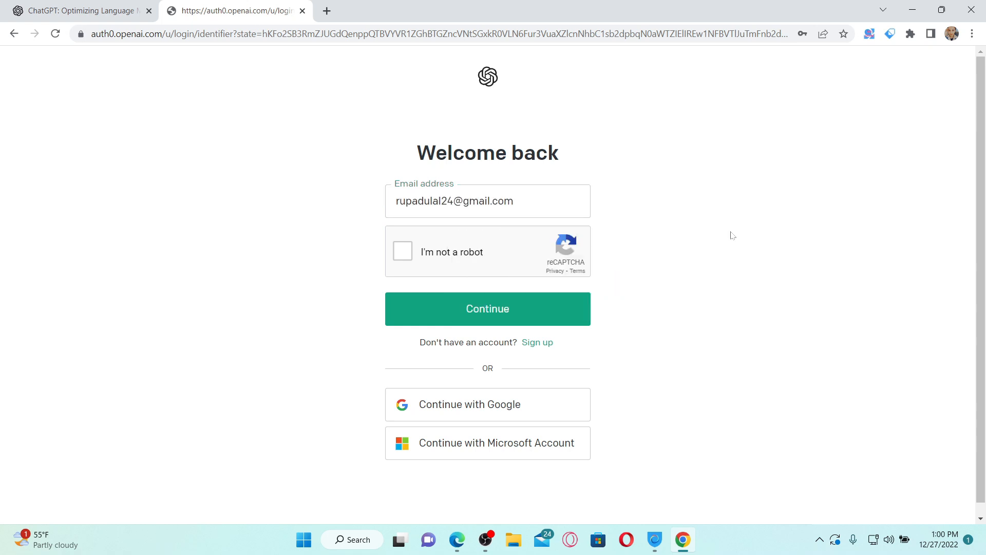
{"action": "left_click", "coordinate": [402, 251]}
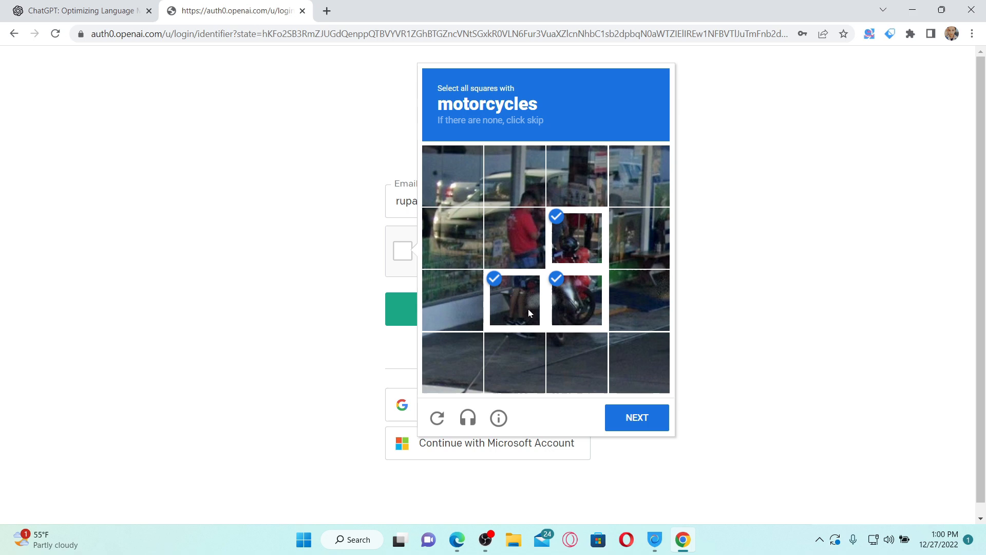
Step: Solve the motorcycle and bicycle reCAPTCHA grids, skip traffic lights, then continue to password
{"action": "left_click", "coordinate": [514, 300]}
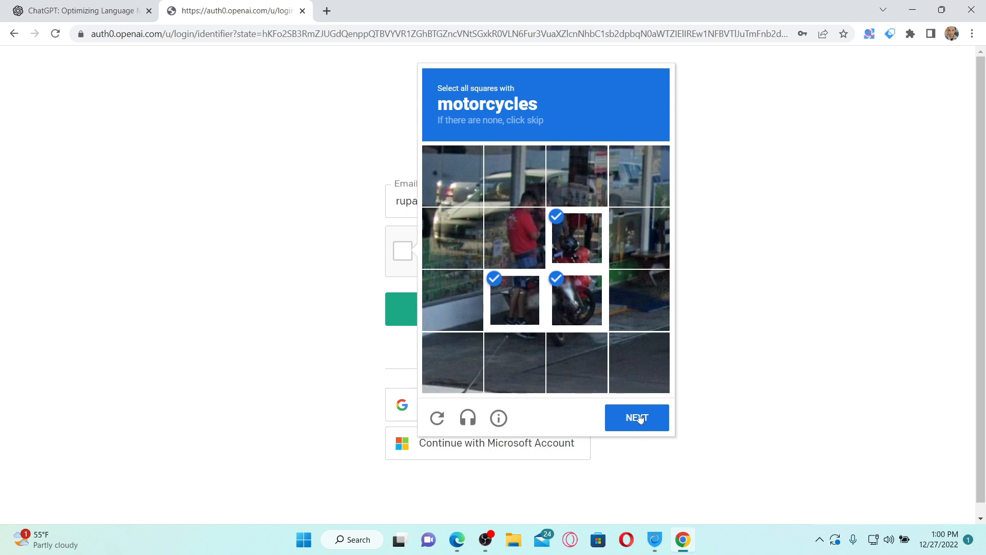
{"action": "left_click", "coordinate": [636, 417]}
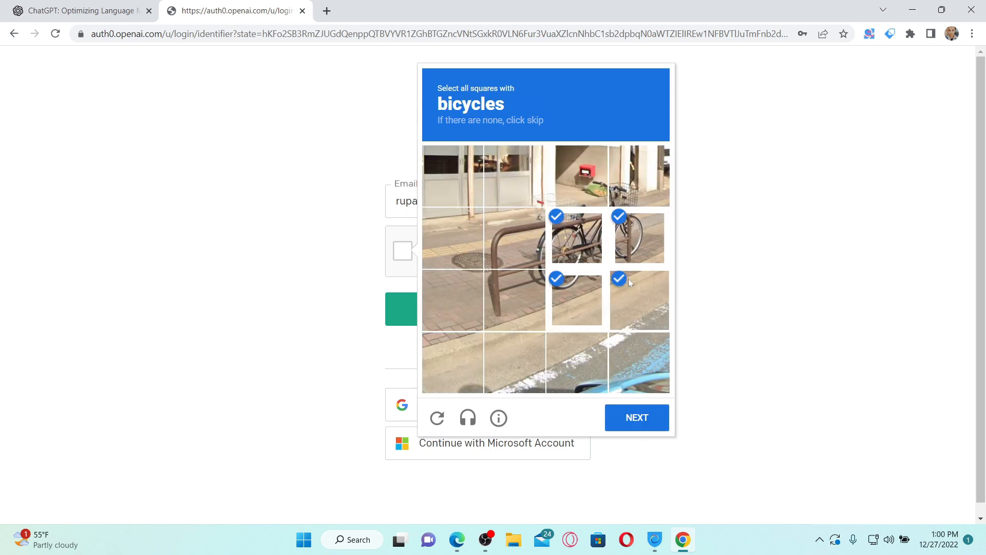
{"action": "left_click", "coordinate": [635, 417]}
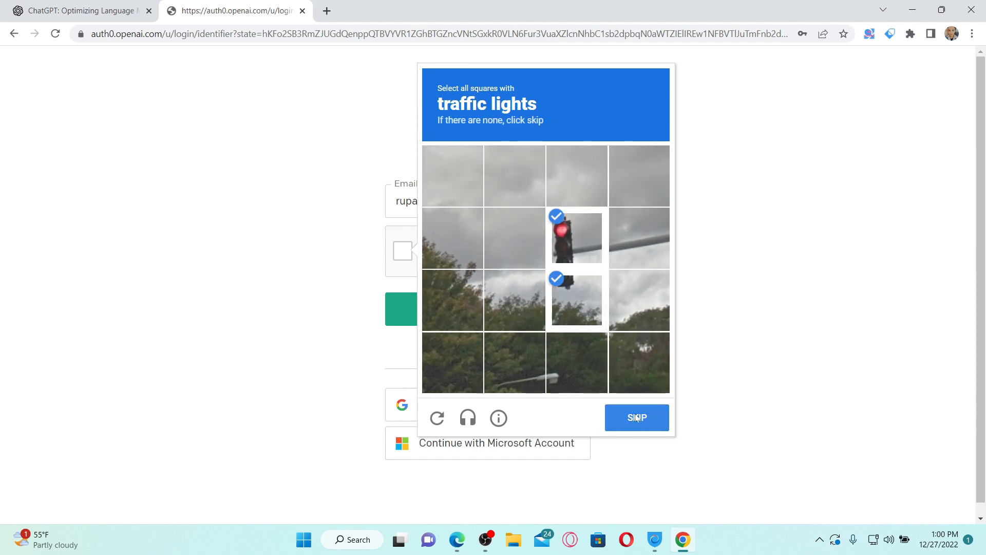
{"action": "left_click", "coordinate": [636, 417]}
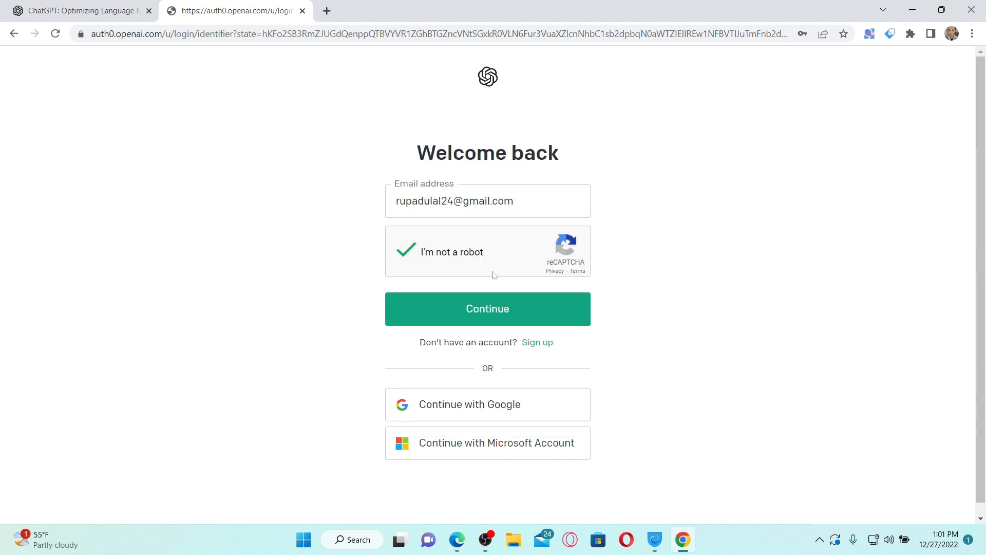
{"action": "left_click", "coordinate": [486, 308]}
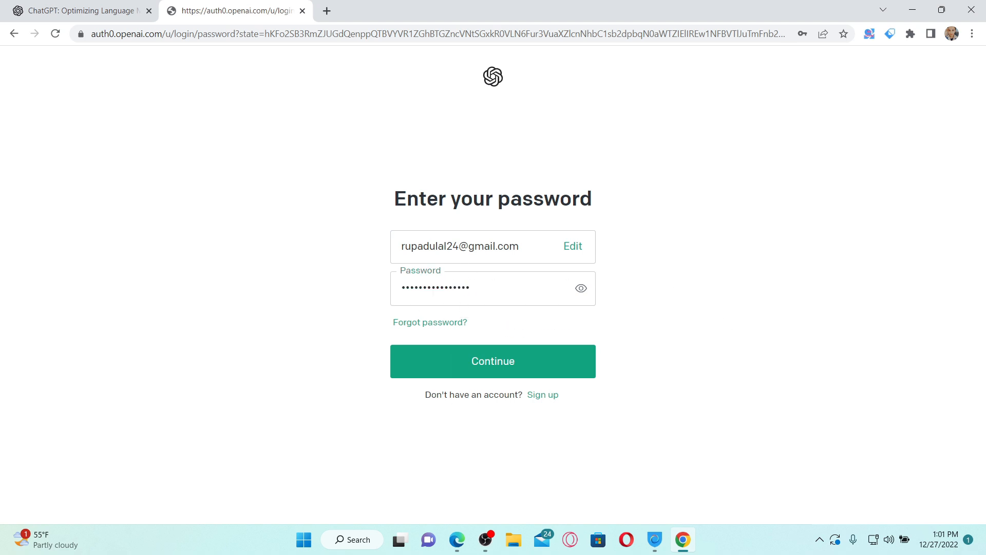
{"action": "mouse_move", "coordinate": [429, 322]}
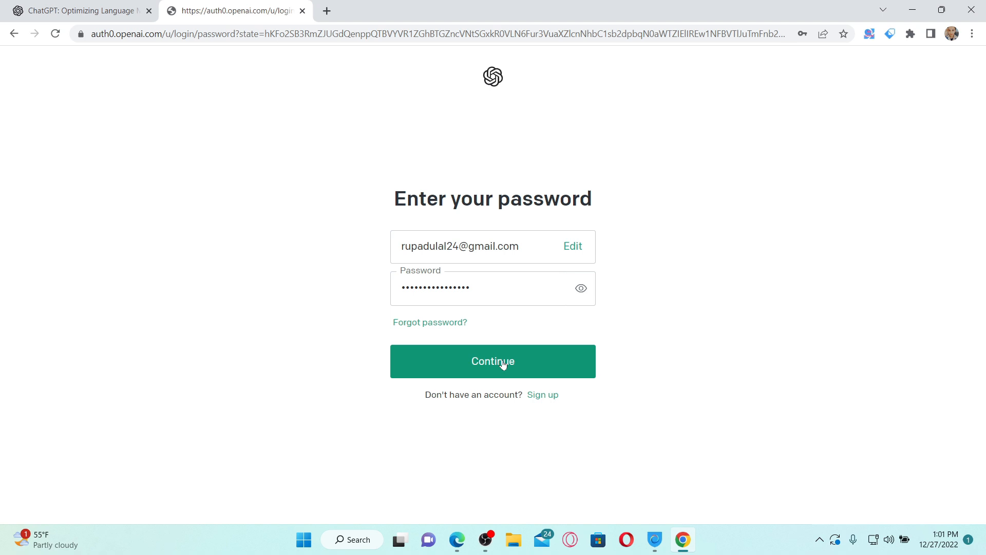
Step: Submit the saved password to load the ChatGPT New chat page
{"action": "left_click", "coordinate": [493, 361]}
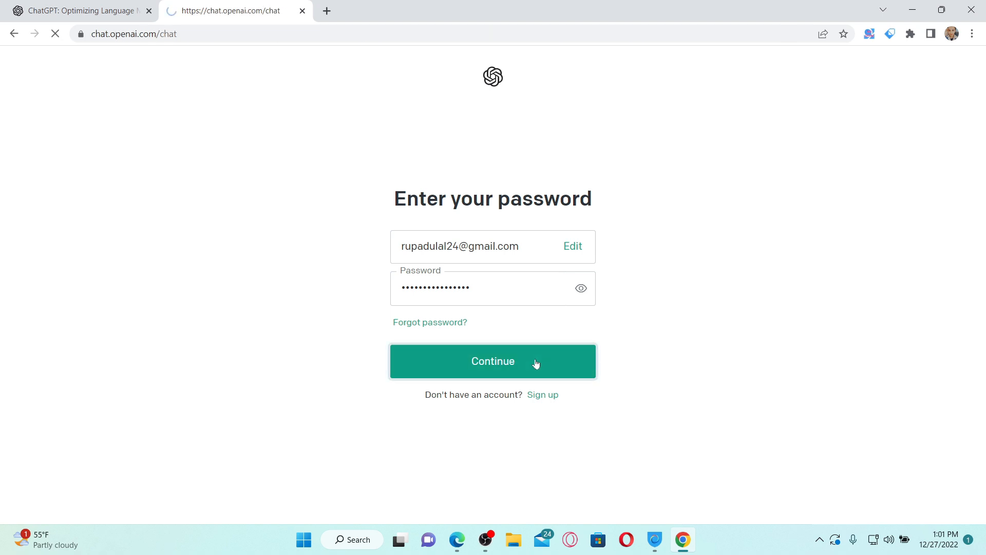
{"action": "left_click", "coordinate": [493, 361]}
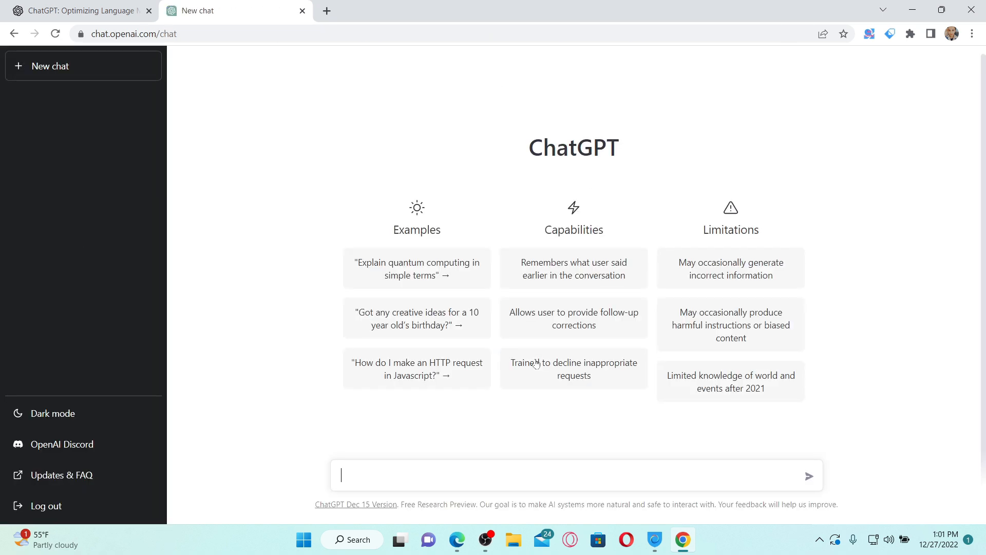